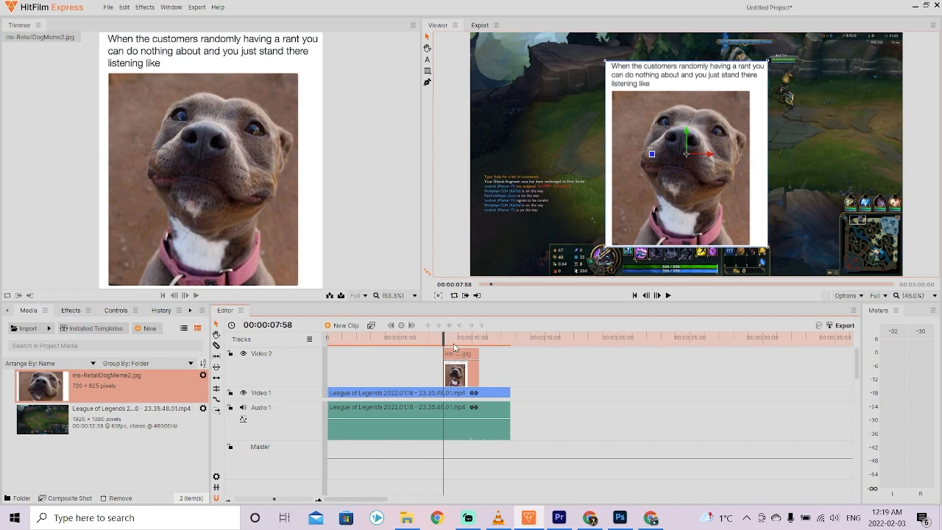
pyautogui.moveTo(718, 102)
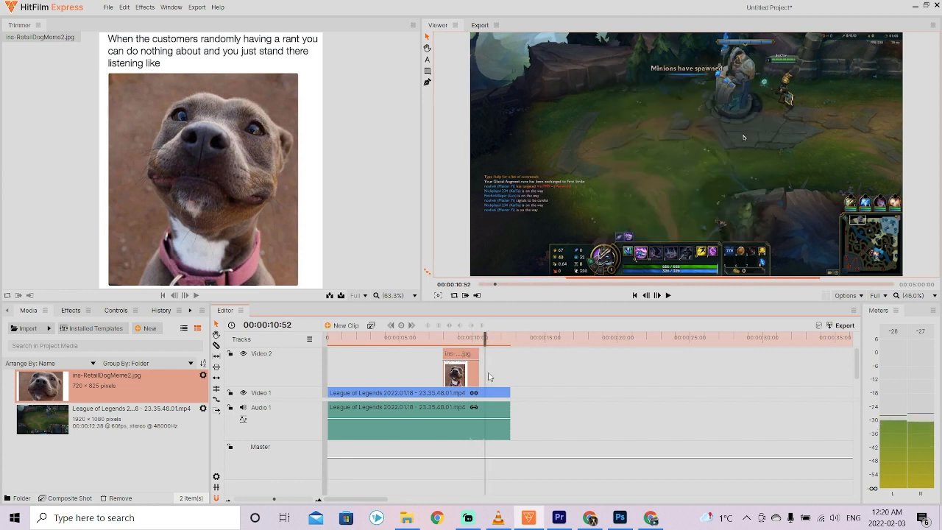
pyautogui.moveTo(692, 406)
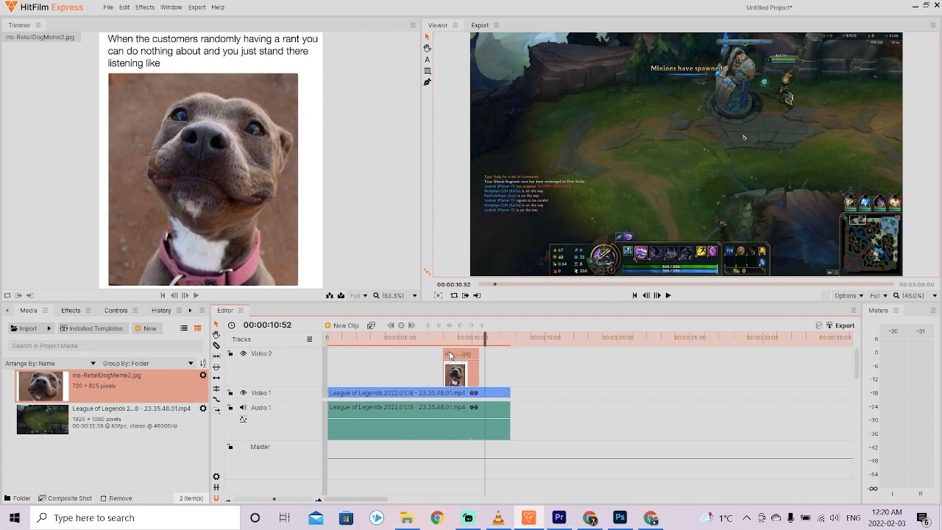
# Step: Remove the dog meme clip from the timeline and its image from the Media panel
pyautogui.rightClick(450, 355)
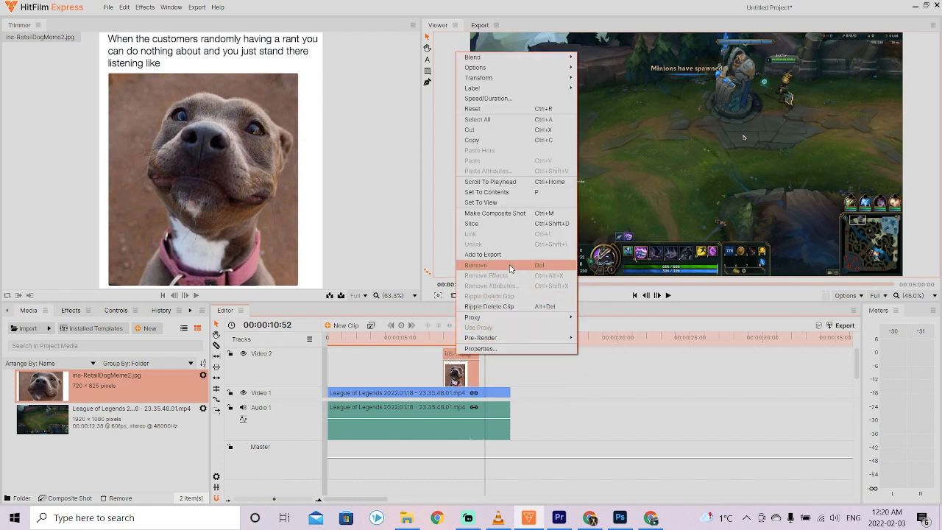
pyautogui.click(480, 265)
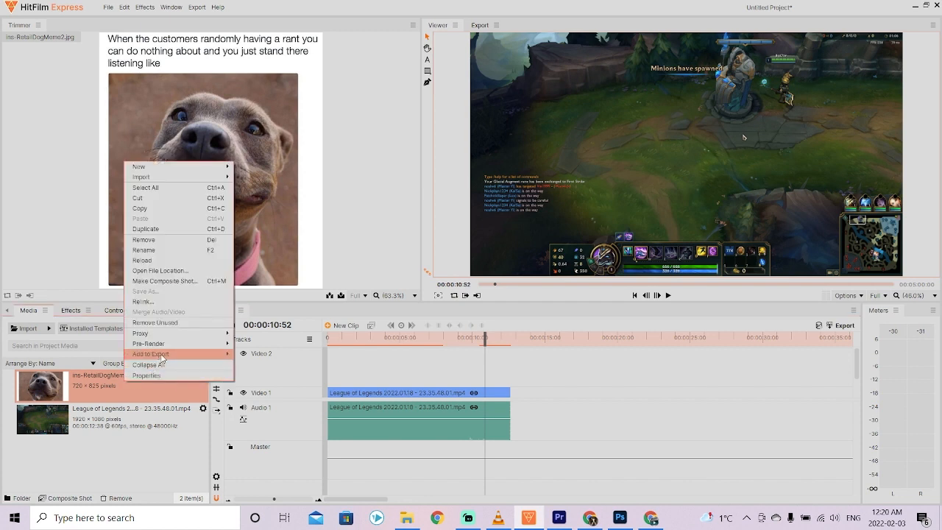
pyautogui.moveTo(192, 240)
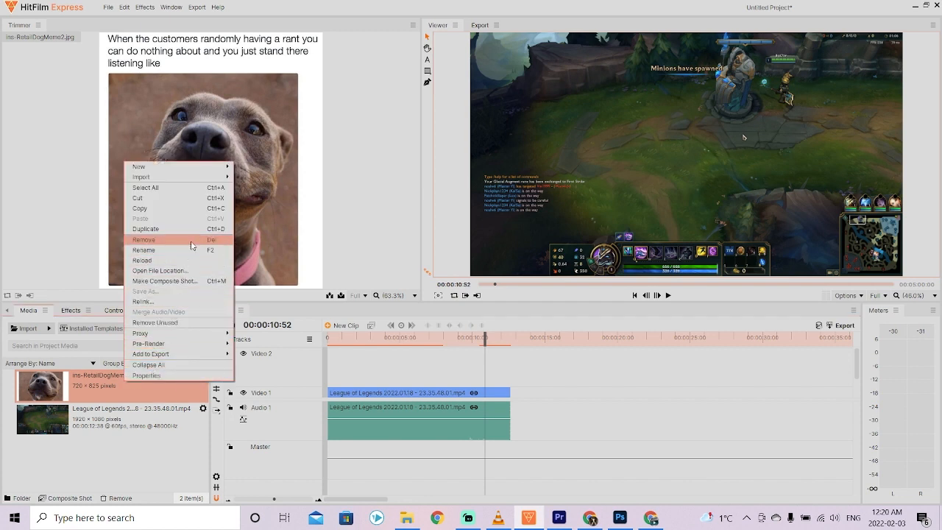
pyautogui.click(144, 239)
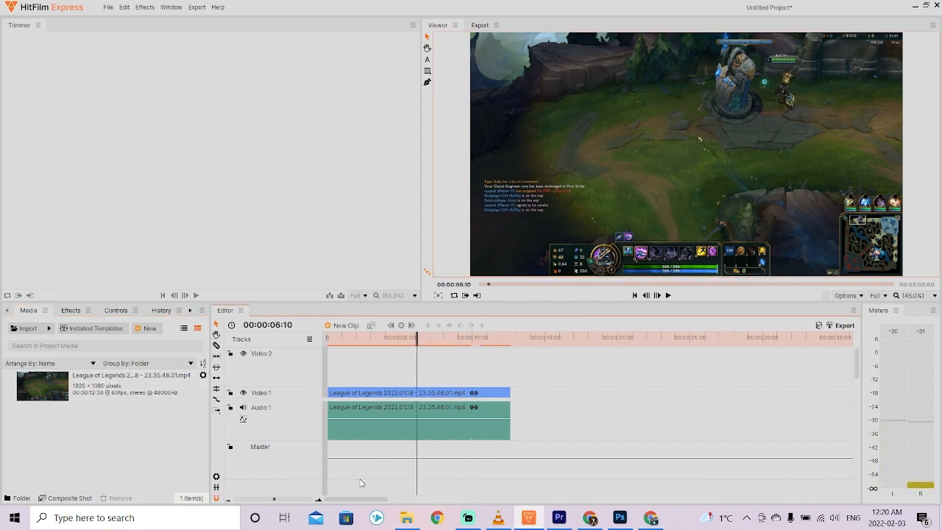
# Step: Show the Pictures folder holding the dog meme JPG in File Explorer
pyautogui.click(406, 518)
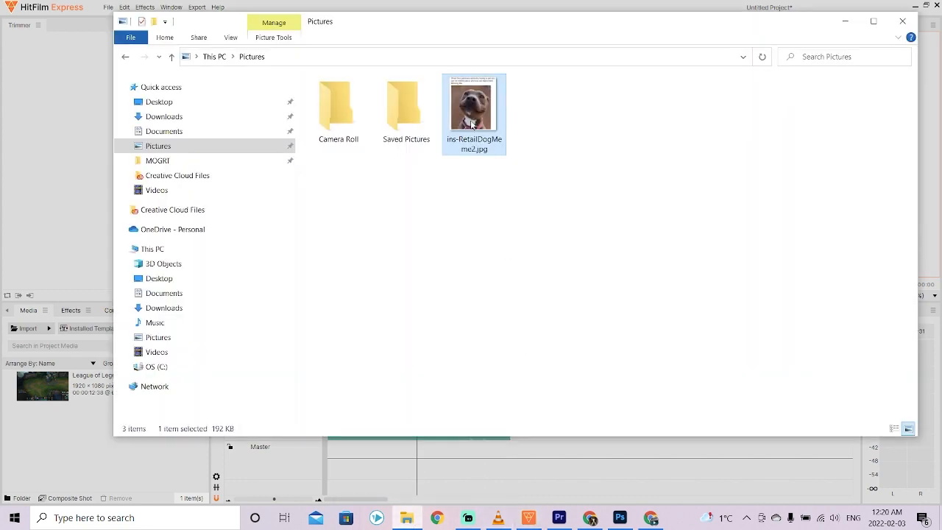
pyautogui.moveTo(474, 103)
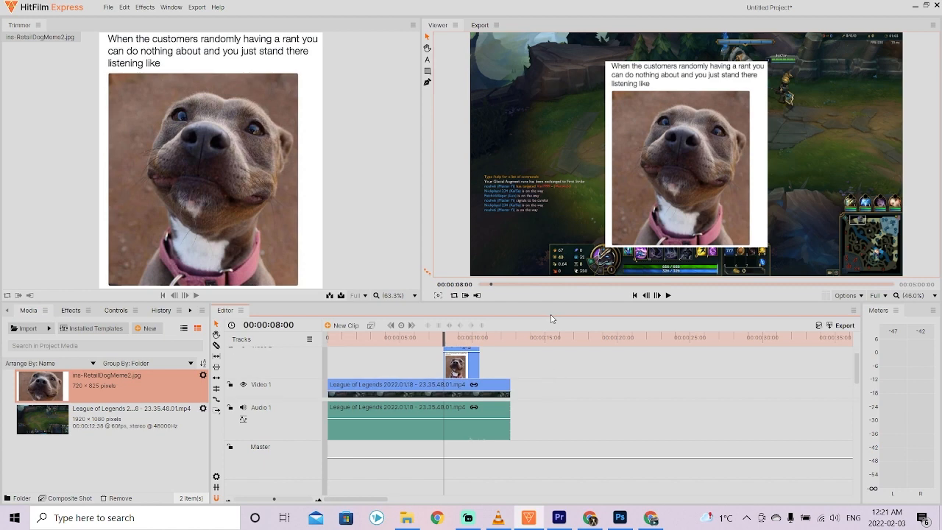
pyautogui.moveTo(577, 308)
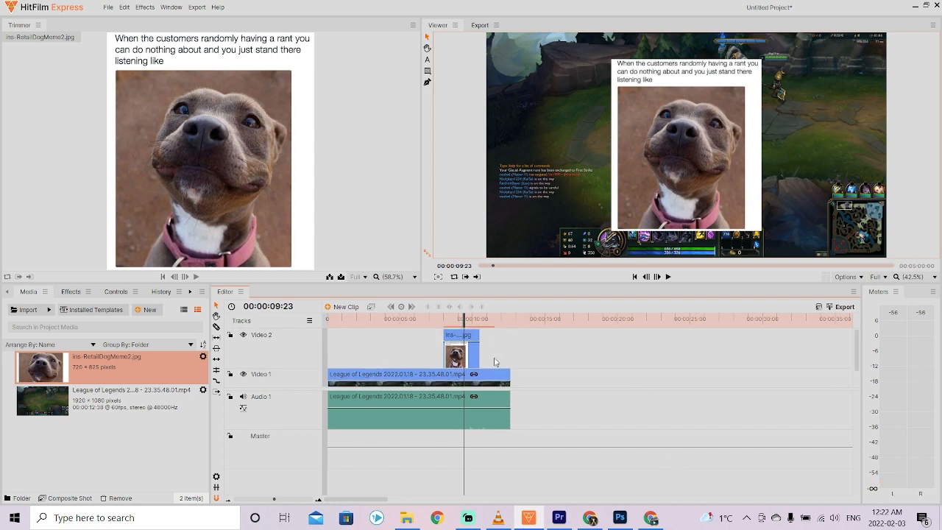
# Step: Trim the meme clip on Video 2 shorter and move the playhead onto it at 8:52
pyautogui.moveTo(463, 319); pyautogui.dragTo(472, 320)
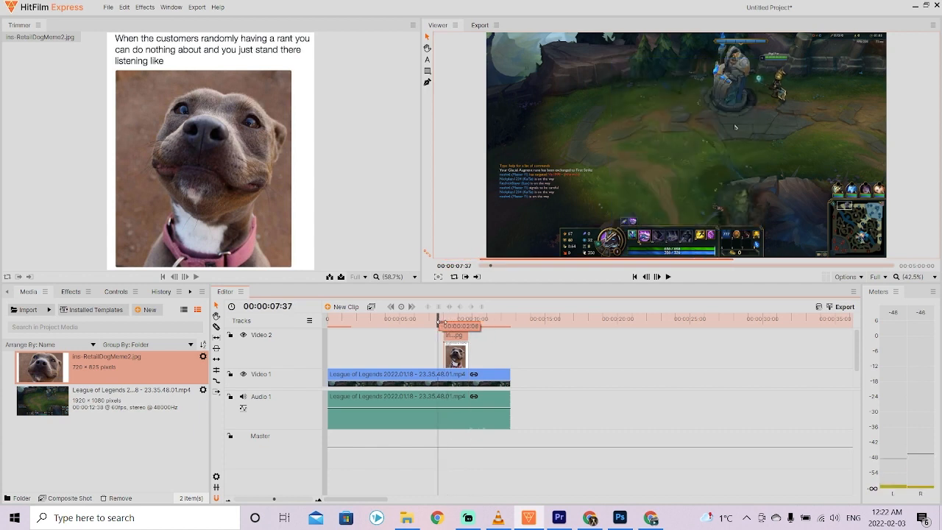
pyautogui.click(666, 276)
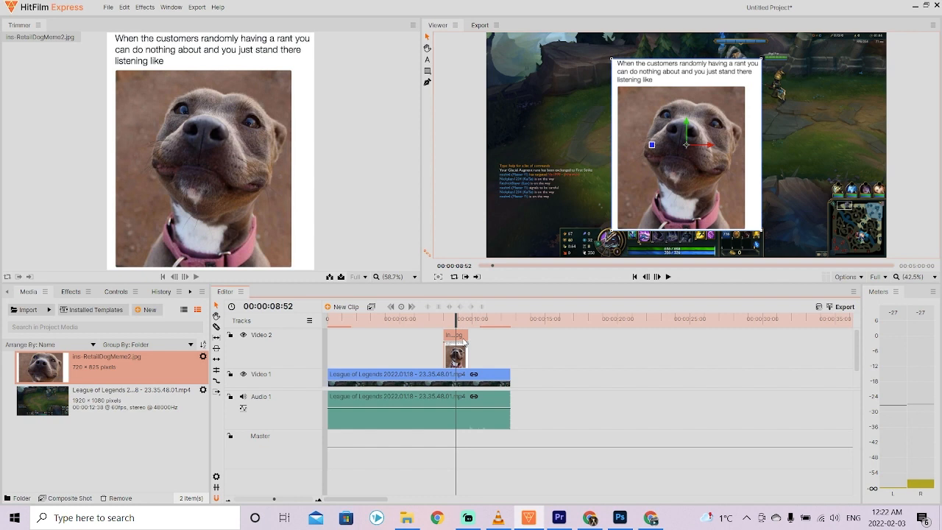
pyautogui.moveTo(692, 121)
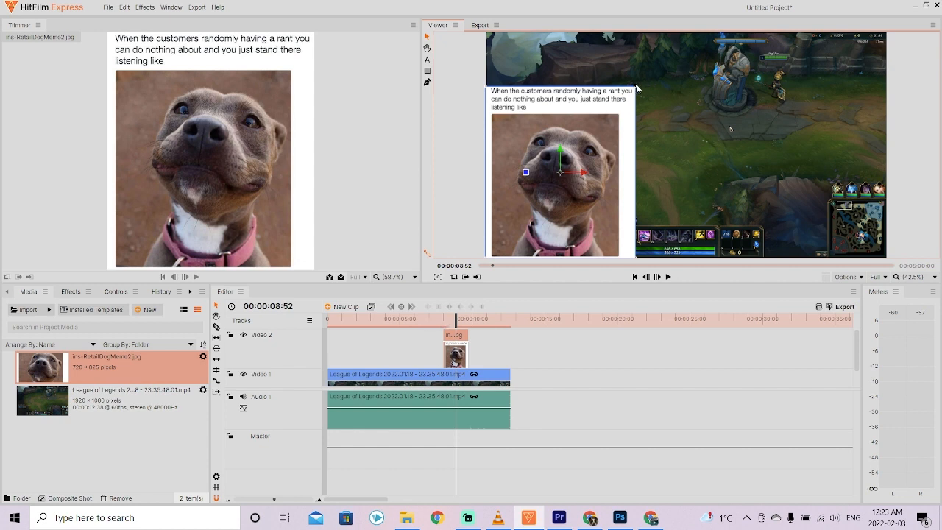
pyautogui.moveTo(621, 97)
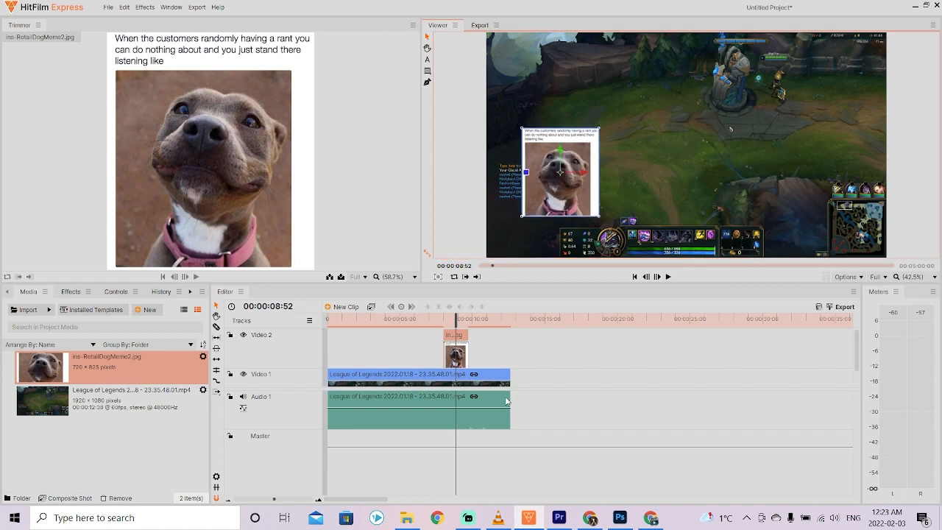
pyautogui.moveTo(607, 163)
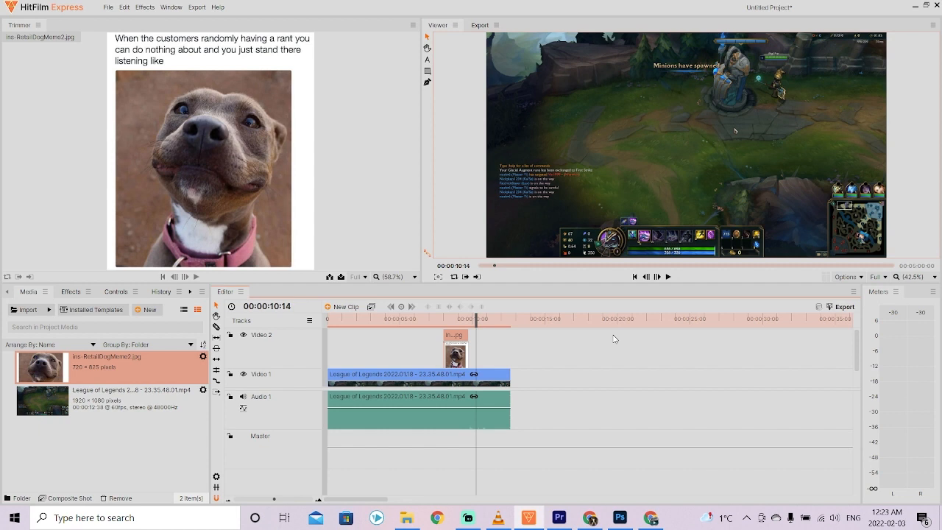
pyautogui.moveTo(580, 465)
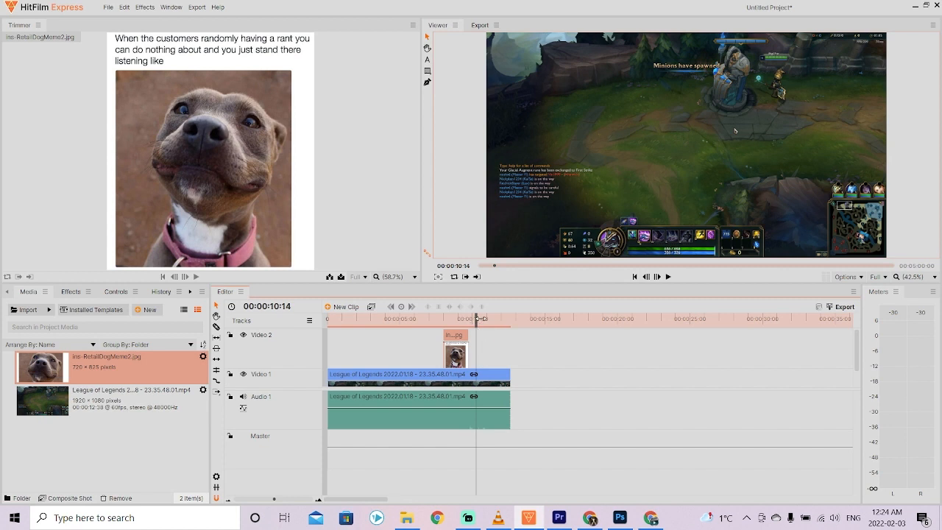
# Step: Scrub back to 8:57 and place the shrunken meme in the frame's bottom-left corner
pyautogui.moveTo(477, 318); pyautogui.dragTo(485, 318)
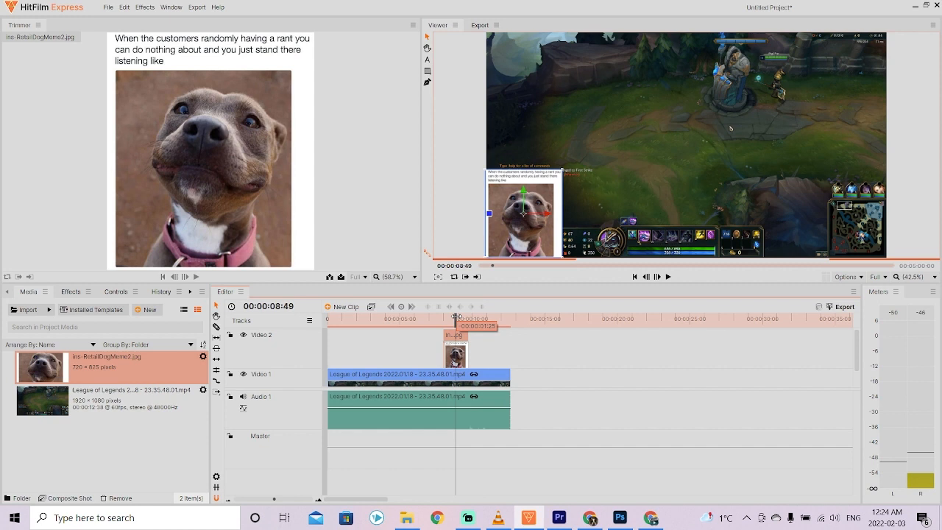
pyautogui.click(456, 316)
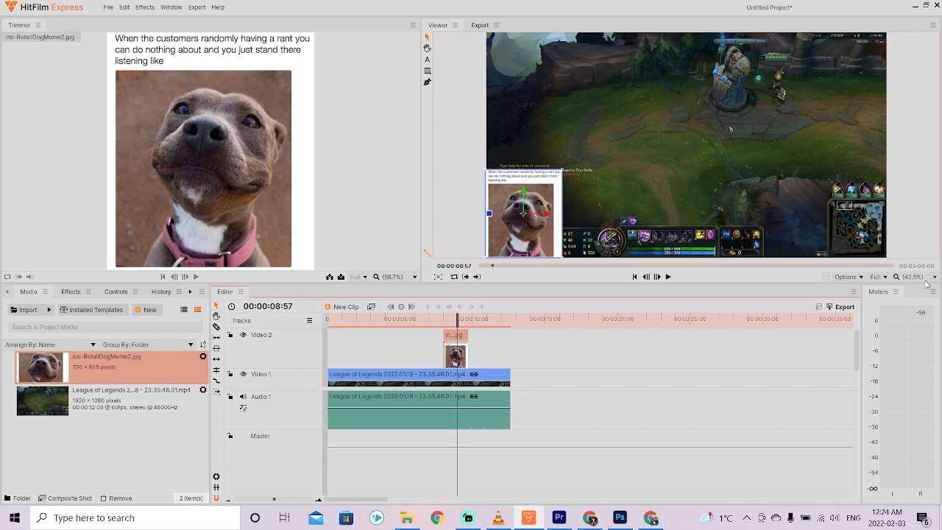
pyautogui.moveTo(552, 106)
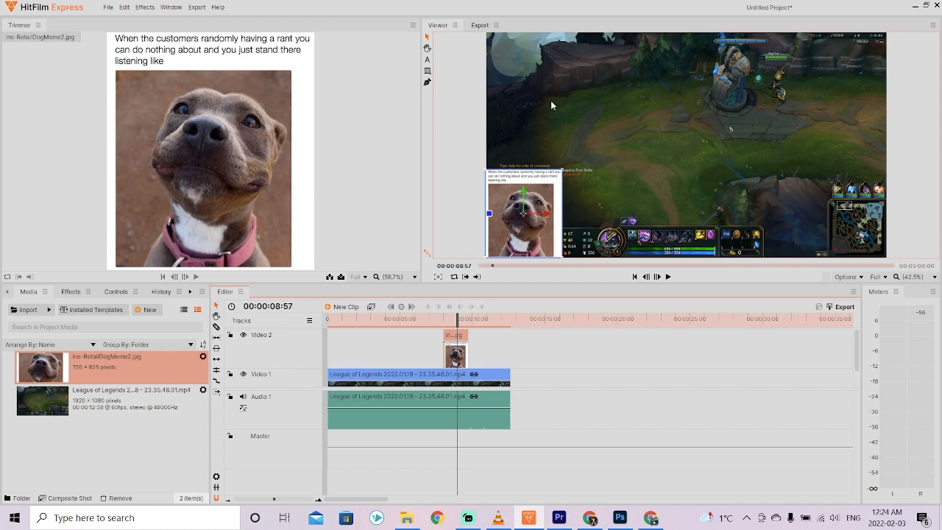
pyautogui.moveTo(934, 185)
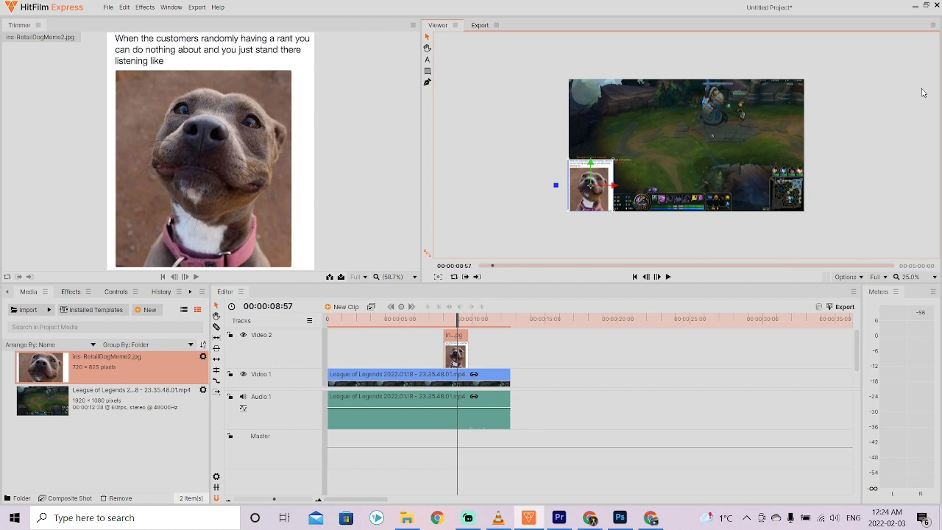
pyautogui.moveTo(512, 65)
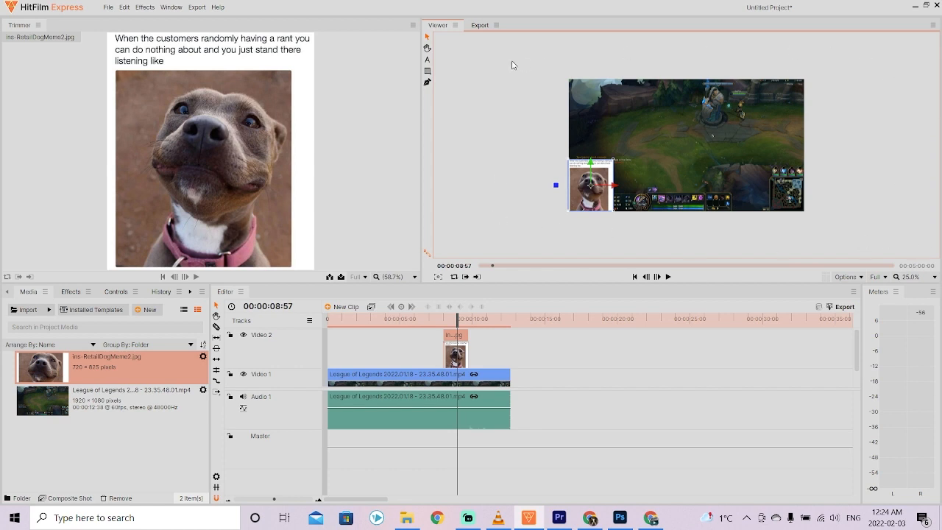
pyautogui.moveTo(572, 159)
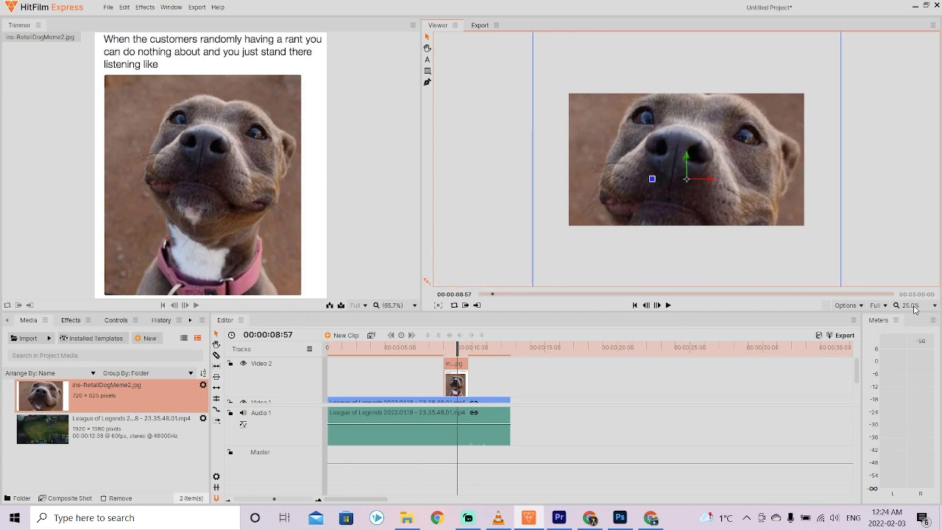
# Step: Set the Viewer zoom to Scale to Fit so the gameplay frame fills it
pyautogui.click(910, 305)
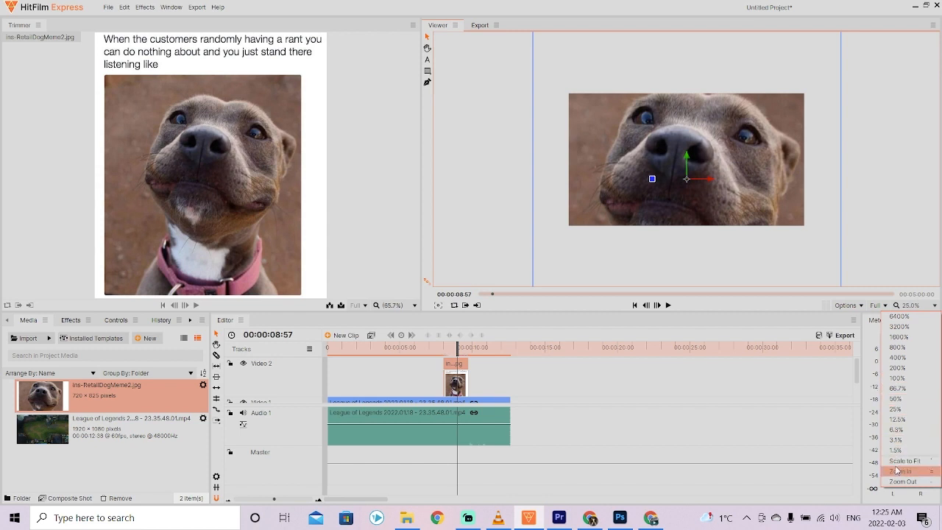
pyautogui.click(898, 470)
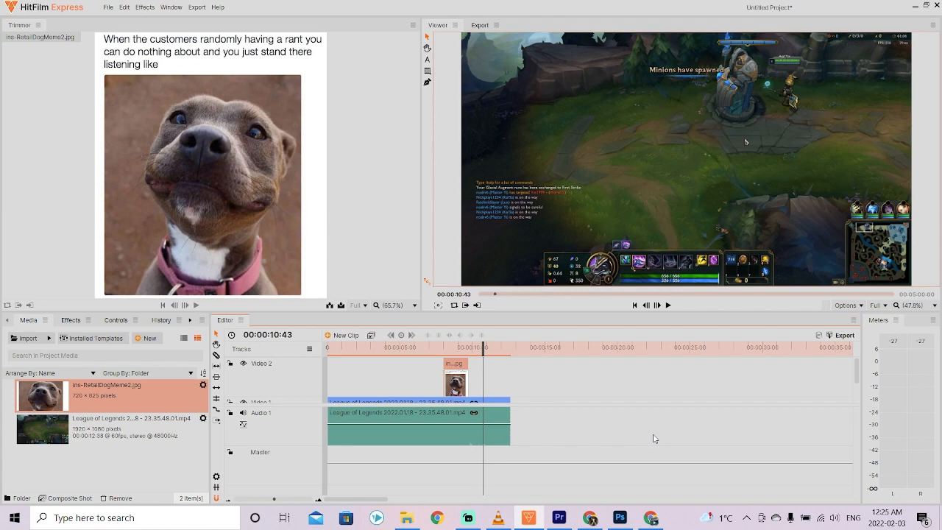
pyautogui.moveTo(856, 444)
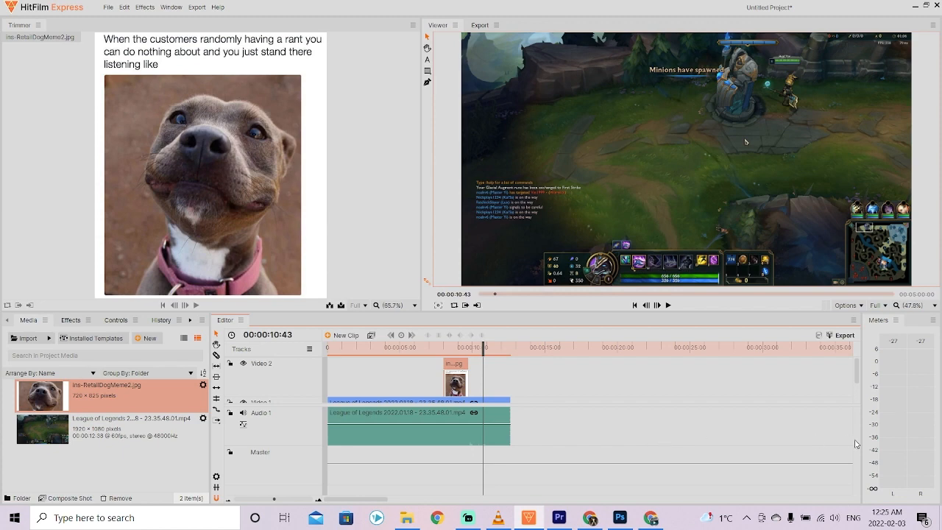